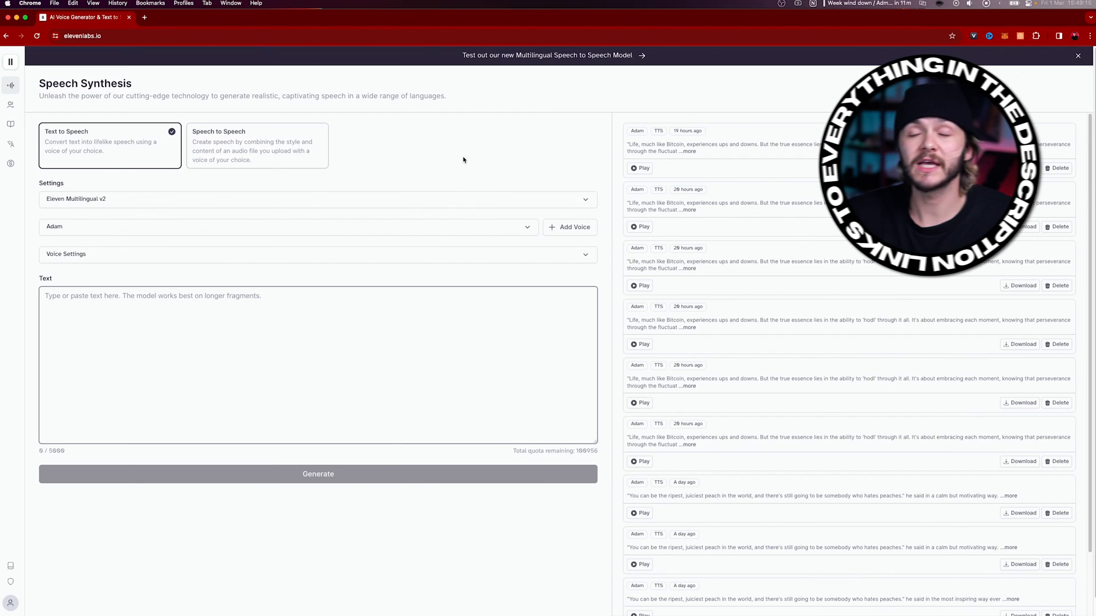
Paste the Bitcoin quote about life's ups and downs into the Text to Speech box.
left_click(287, 226)
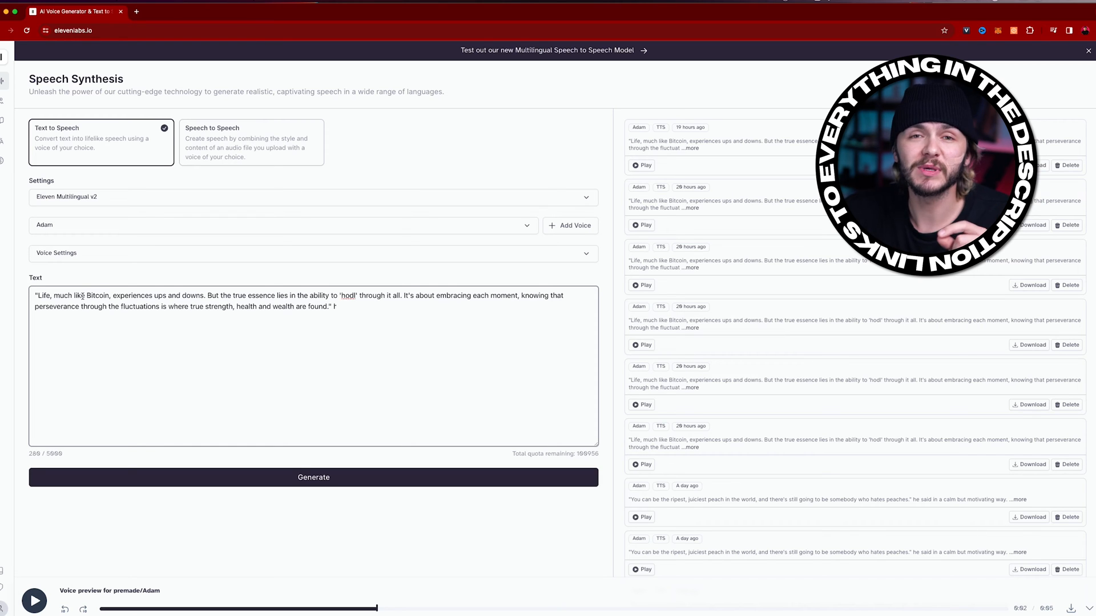
Append the cue 'he said with despair.' to the quote and expand Voice Settings.
left_click(314, 253)
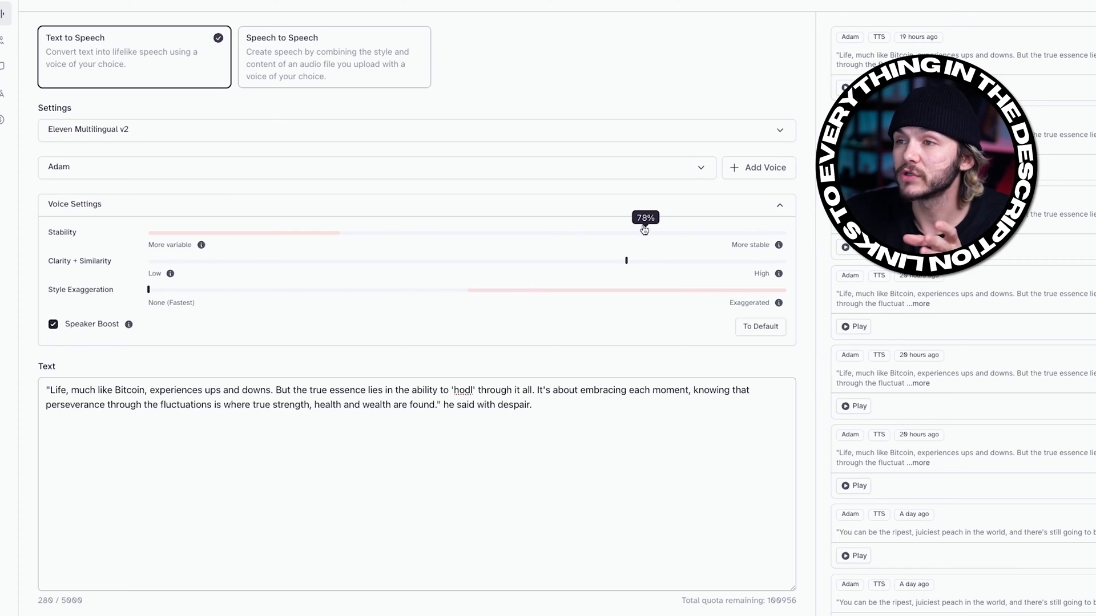
Drop Stability to 0% (More variable), leaving Clarity + Similarity near 75%.
left_click_drag(643, 233, 153, 233)
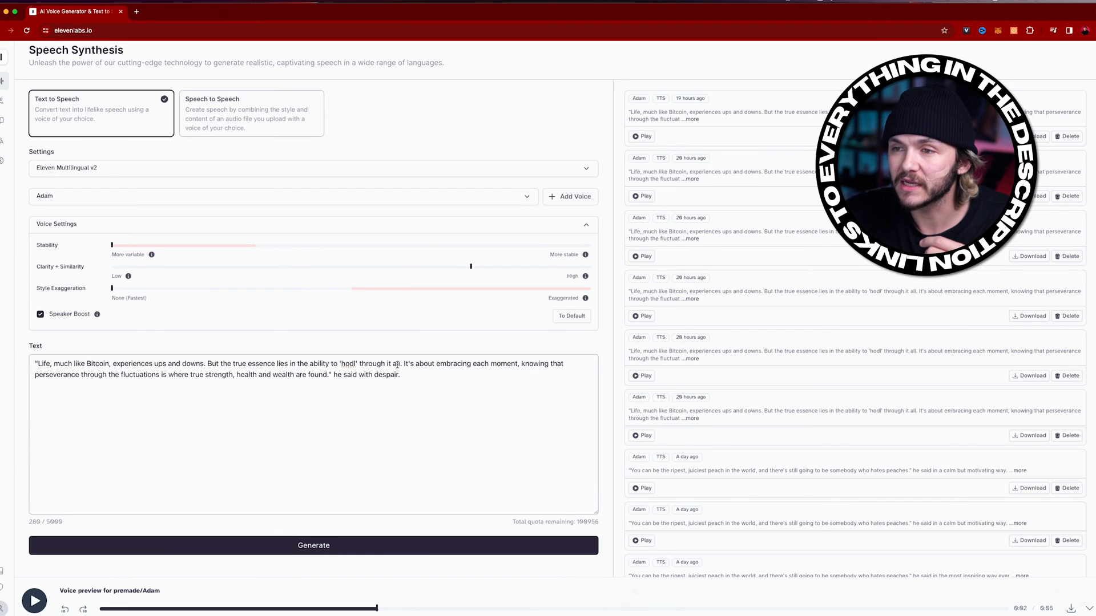
left_click_drag(37, 363, 222, 364)
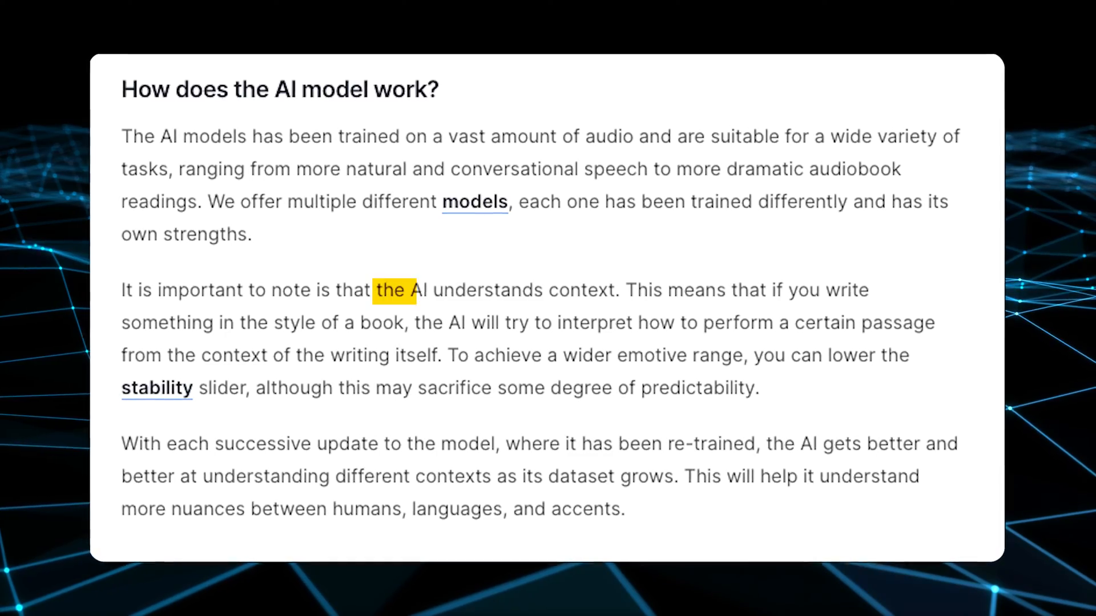
left_click_drag(412, 290, 353, 322)
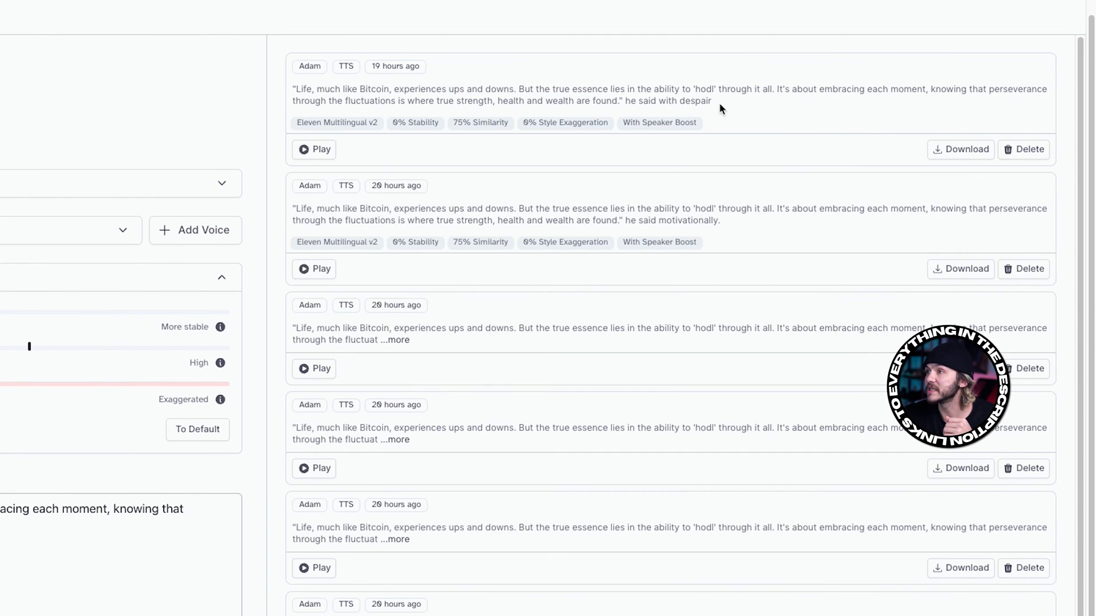
mouse_move(747, 227)
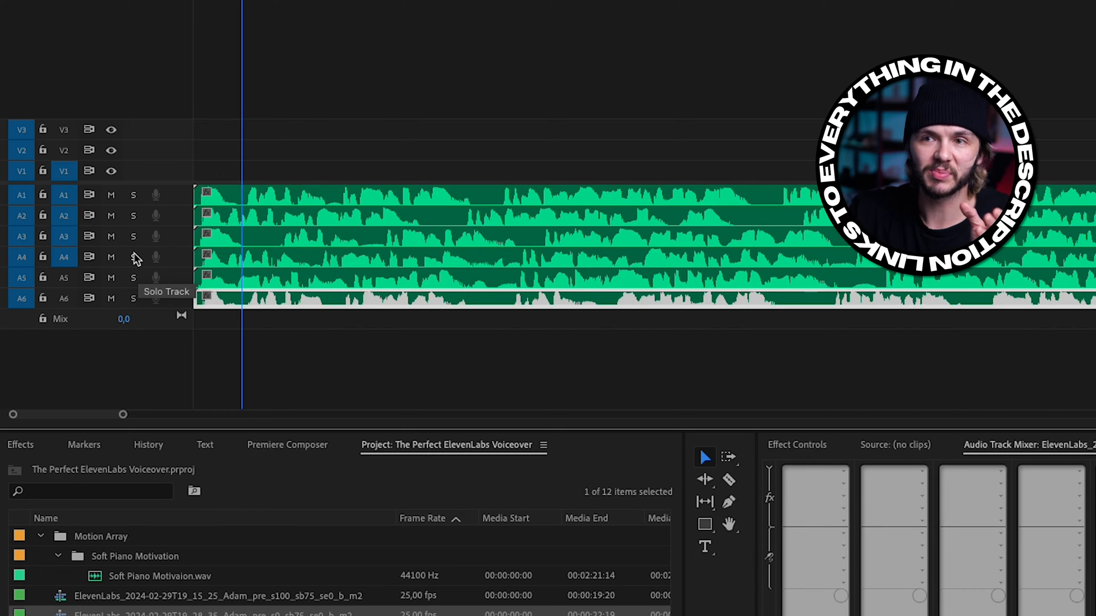
left_click(133, 257)
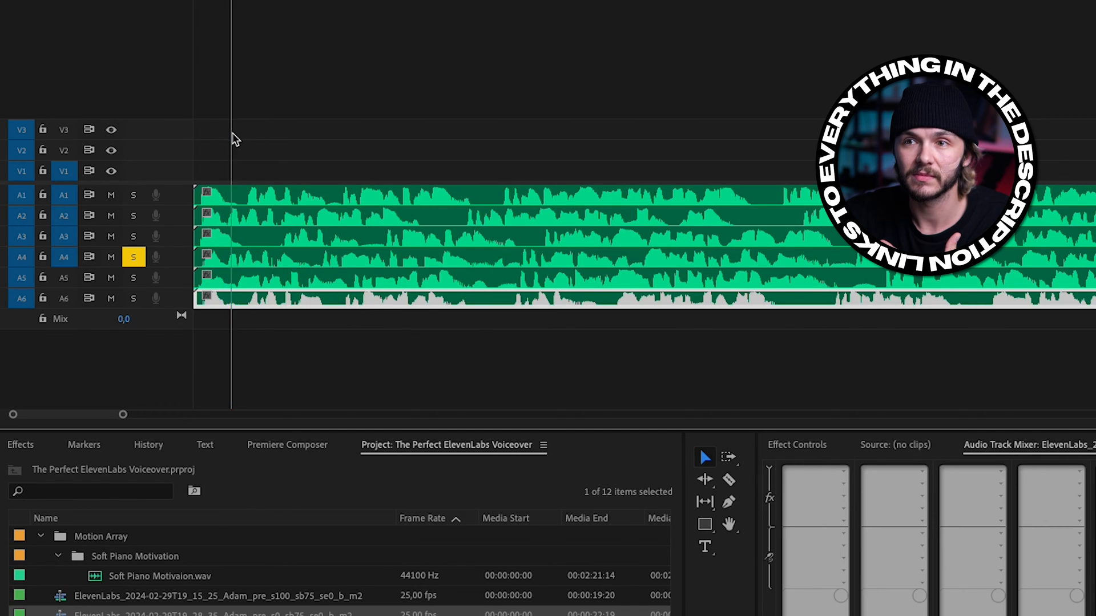
left_click(133, 194)
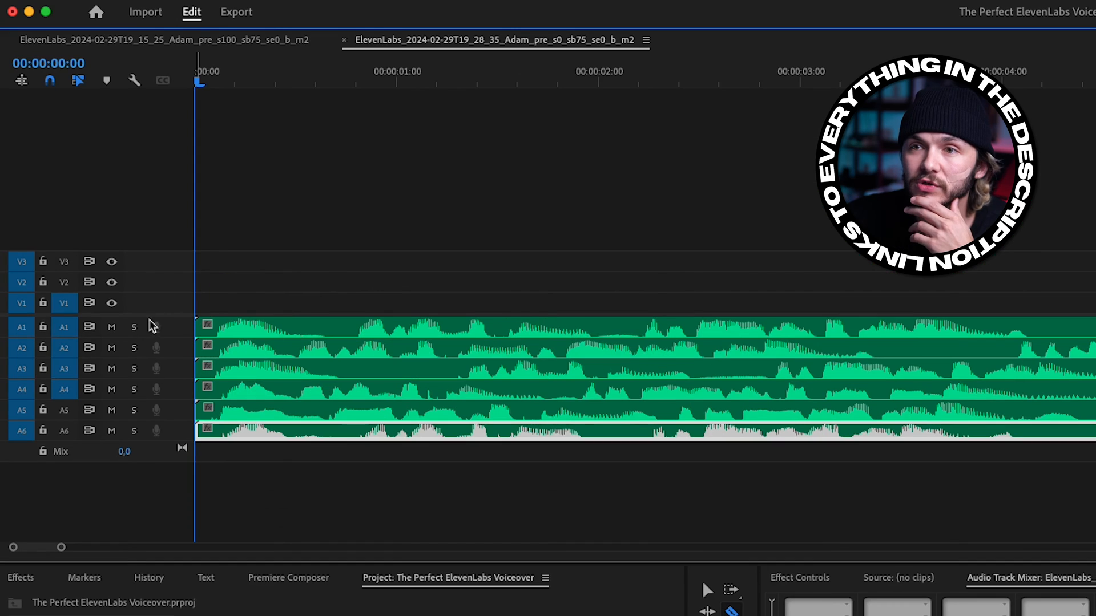
Solo track A2 to hear only its low-stability take from the start.
left_click(134, 348)
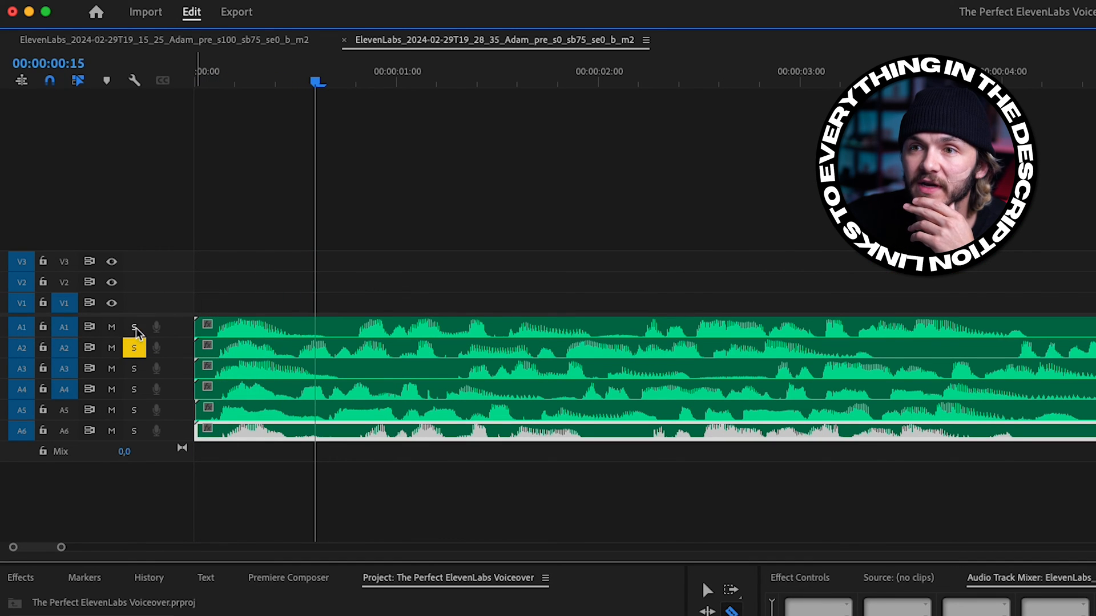
left_click(133, 390)
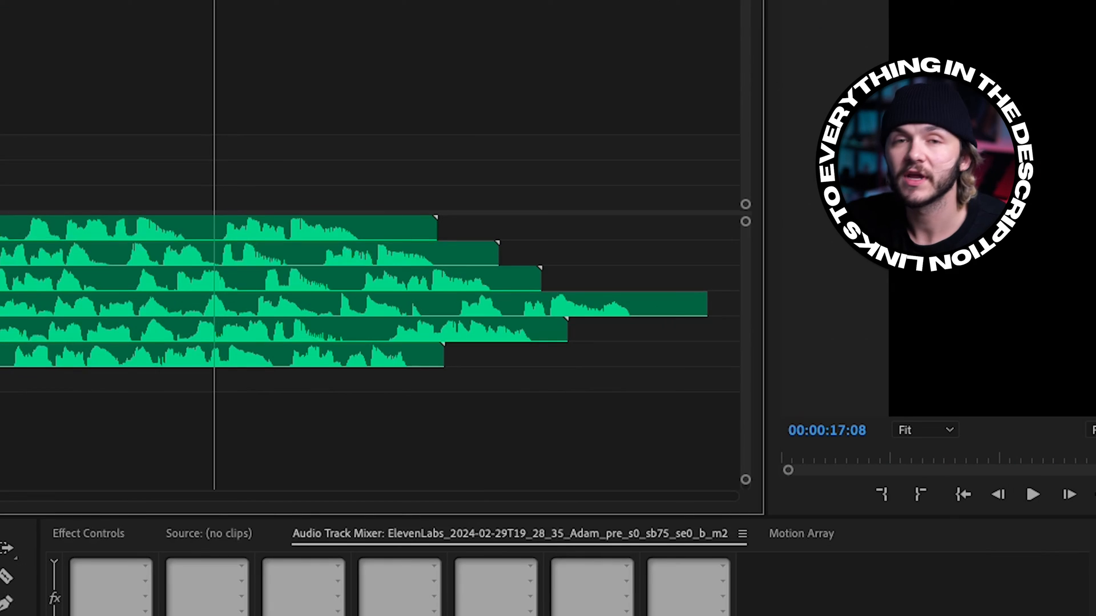
Play the stacked takes and move a chosen phrase toward track A1.
left_click(1033, 495)
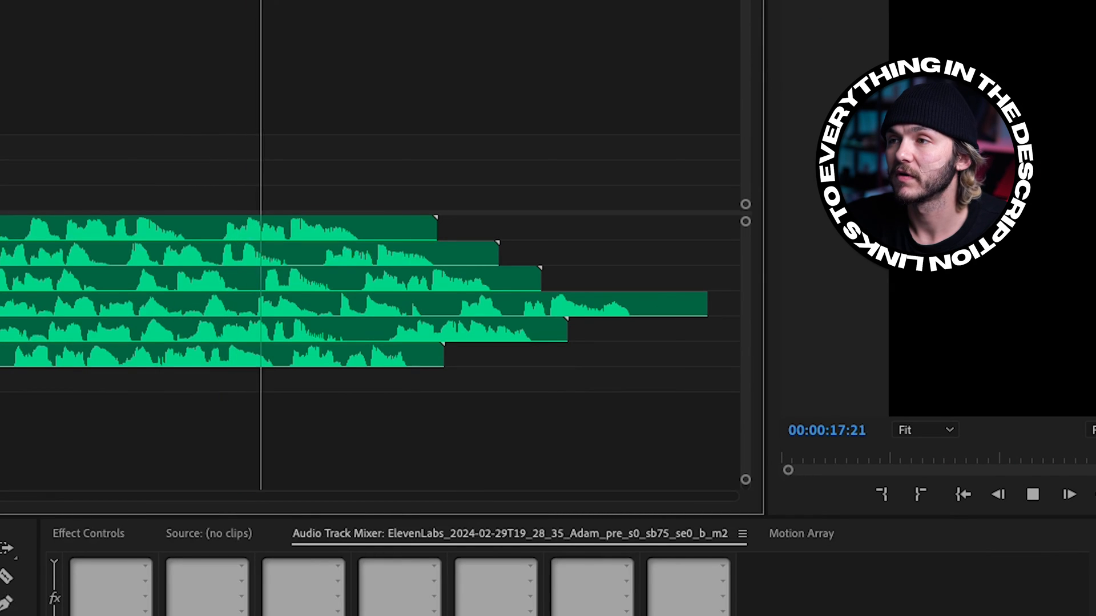
left_click_drag(437, 224, 224, 224)
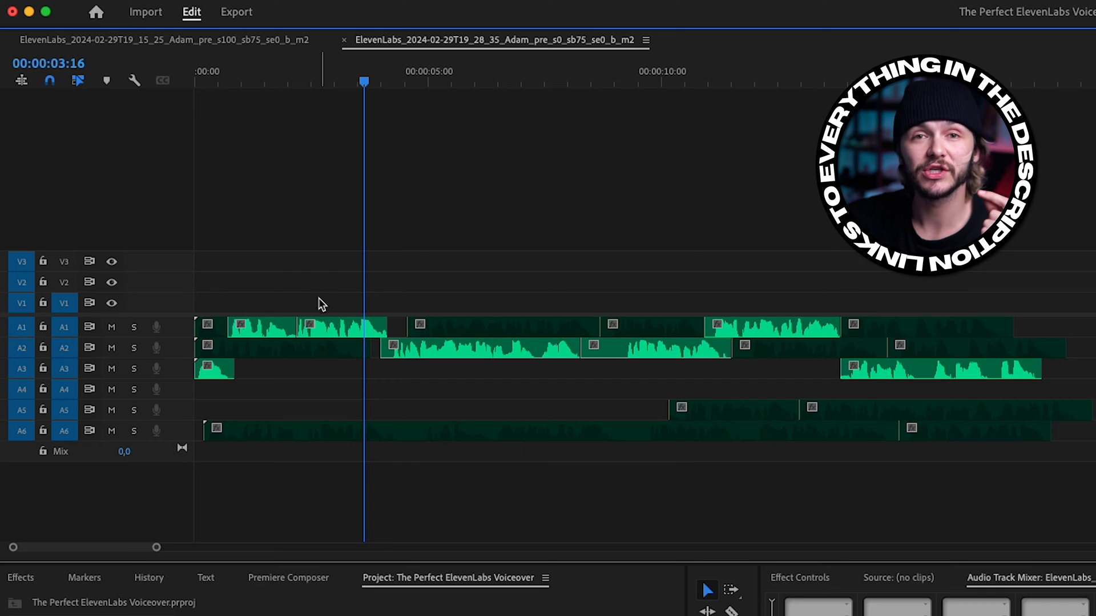
mouse_move(323, 341)
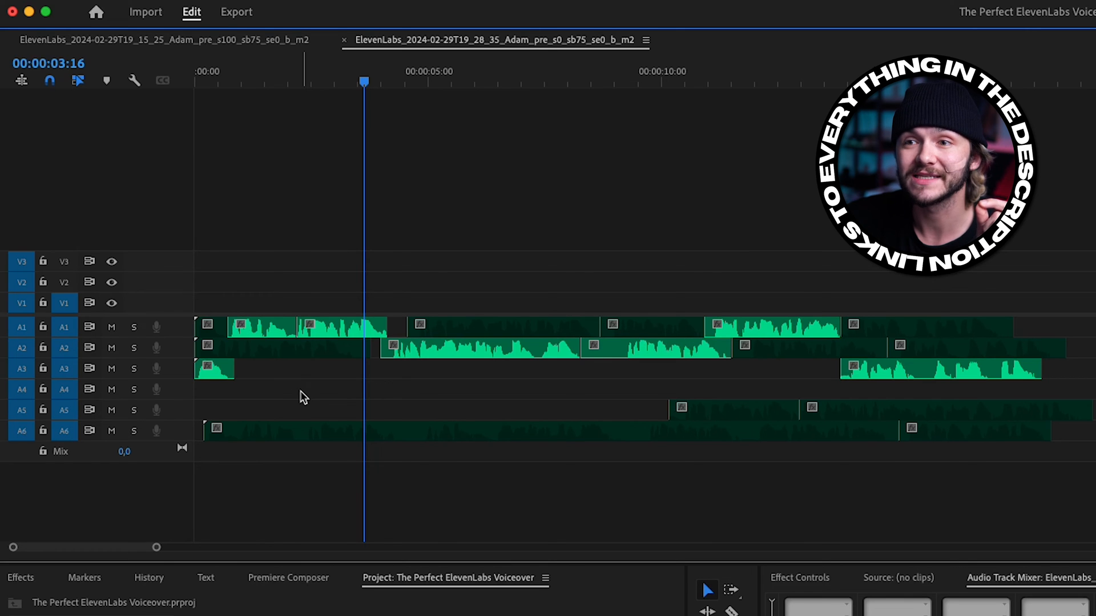
mouse_move(286, 402)
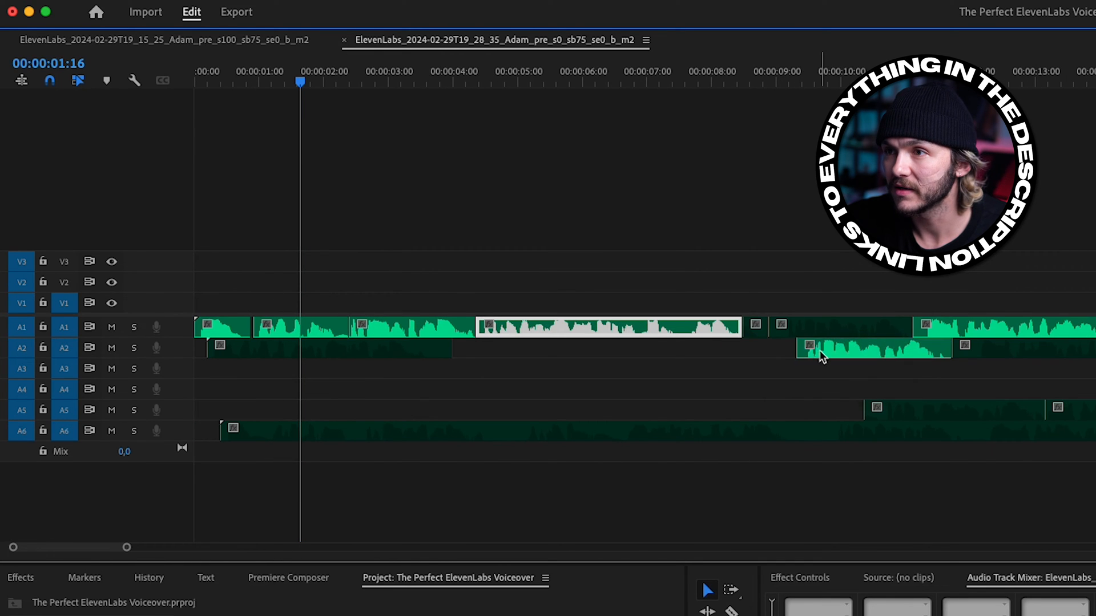
Scroll the timeline to line up the kept phrases end to end on Audio 1.
scroll("down", 3)
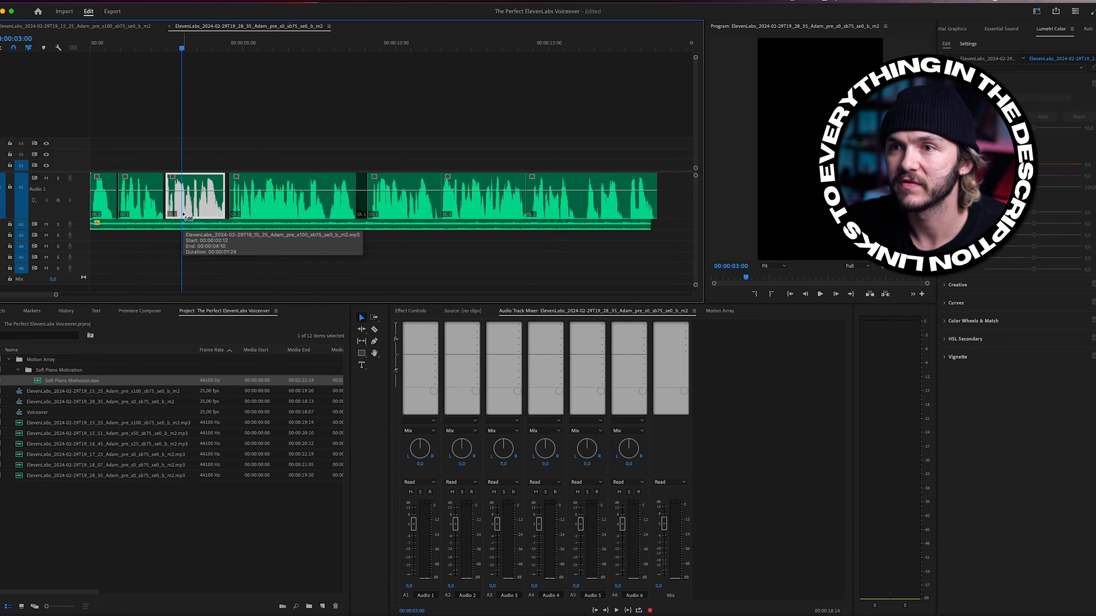
Nest the selected Audio 1 voiceover pieces as 'Voiceover from ElevenLabs'.
left_click(819, 293)
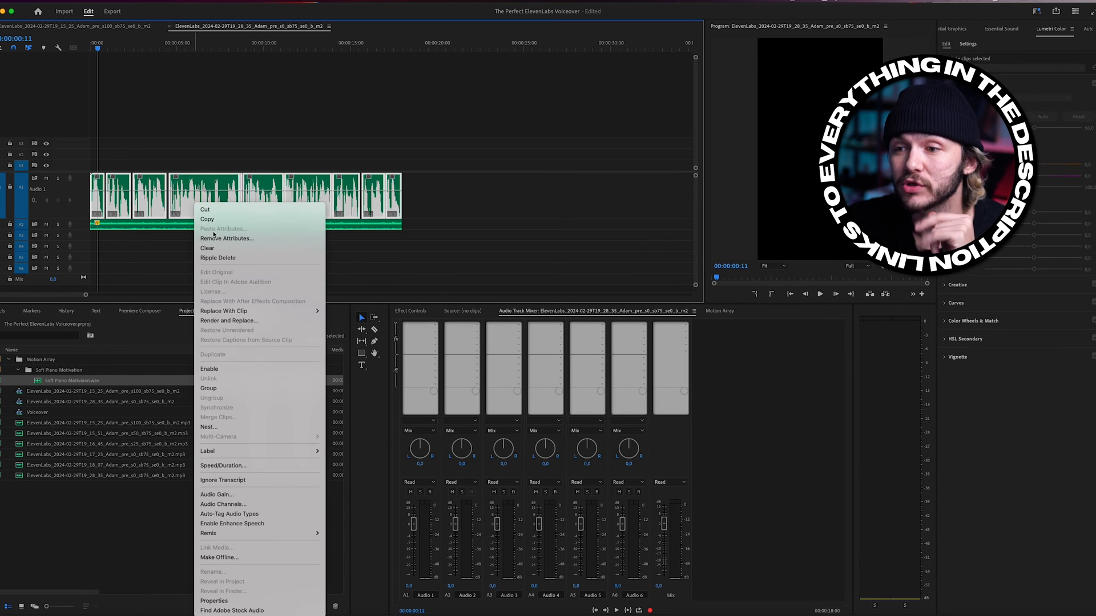
left_click(209, 427)
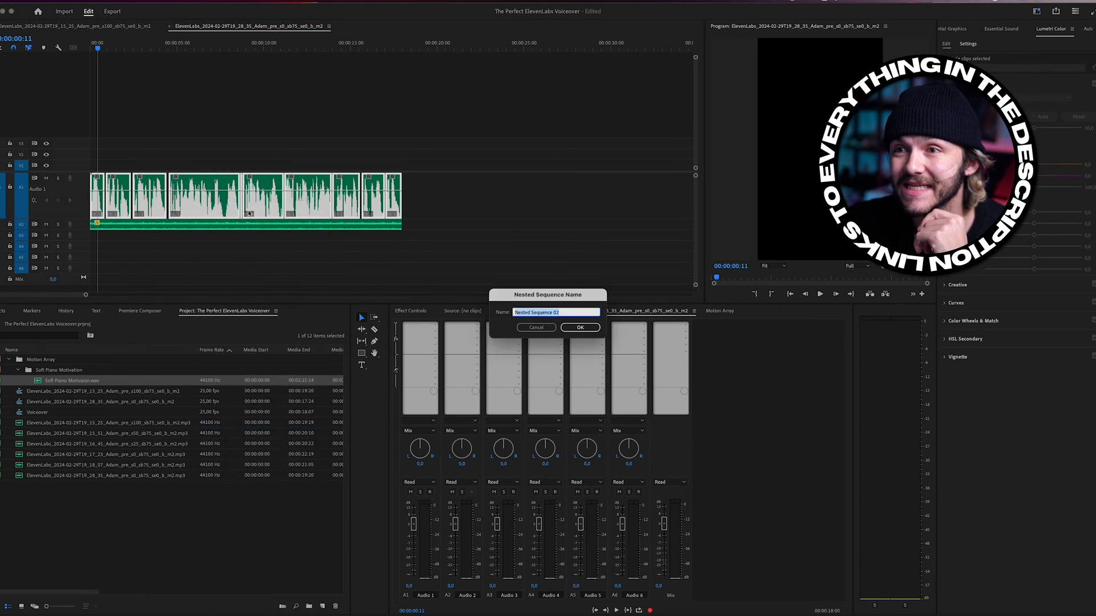
type("v")
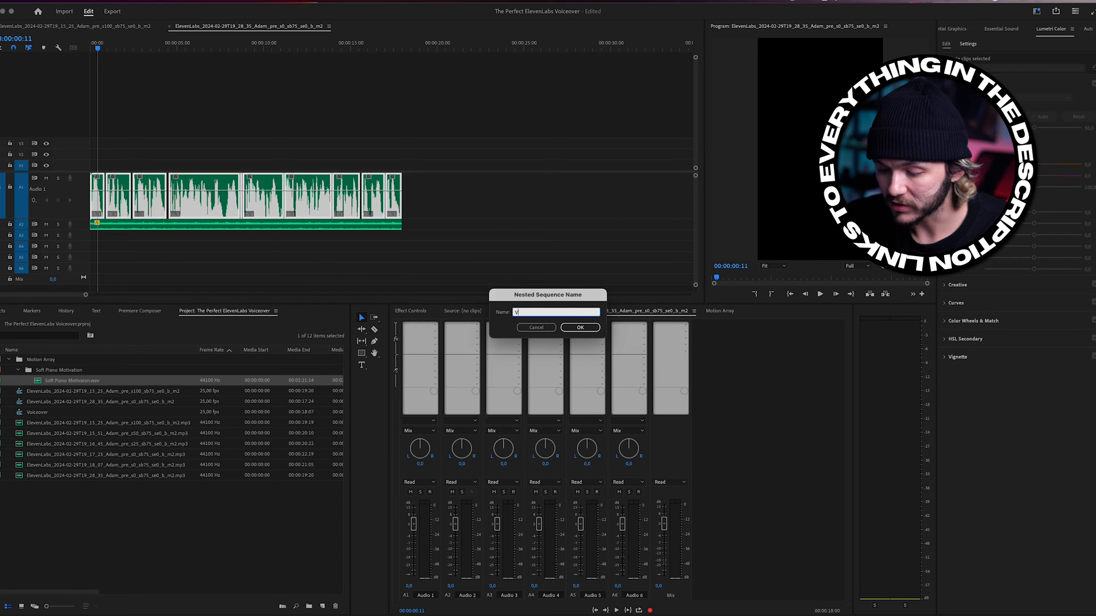
left_click(579, 327)
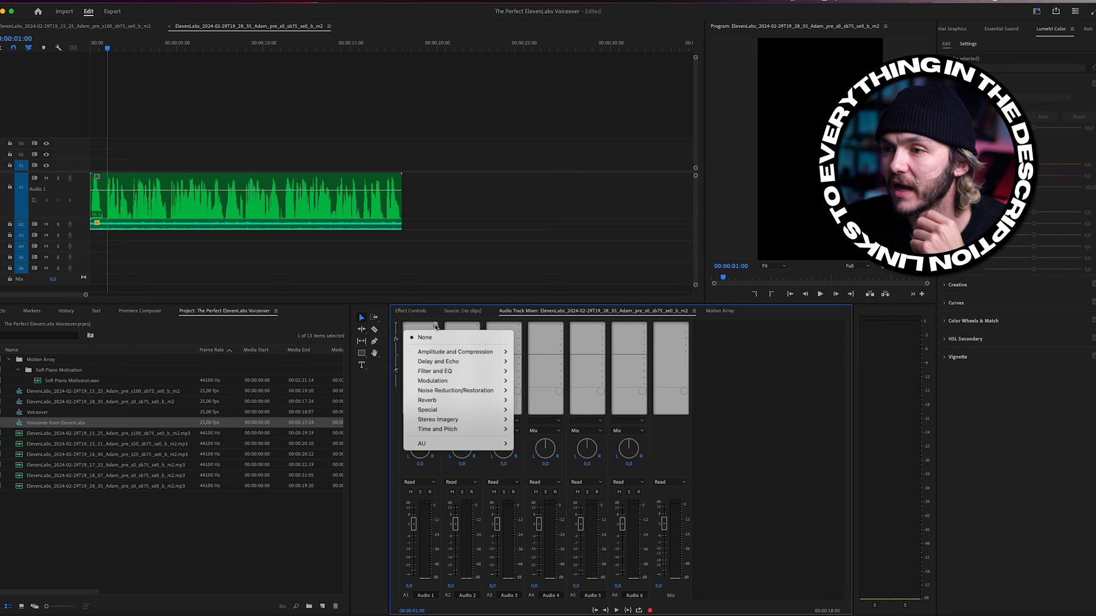
mouse_move(456, 352)
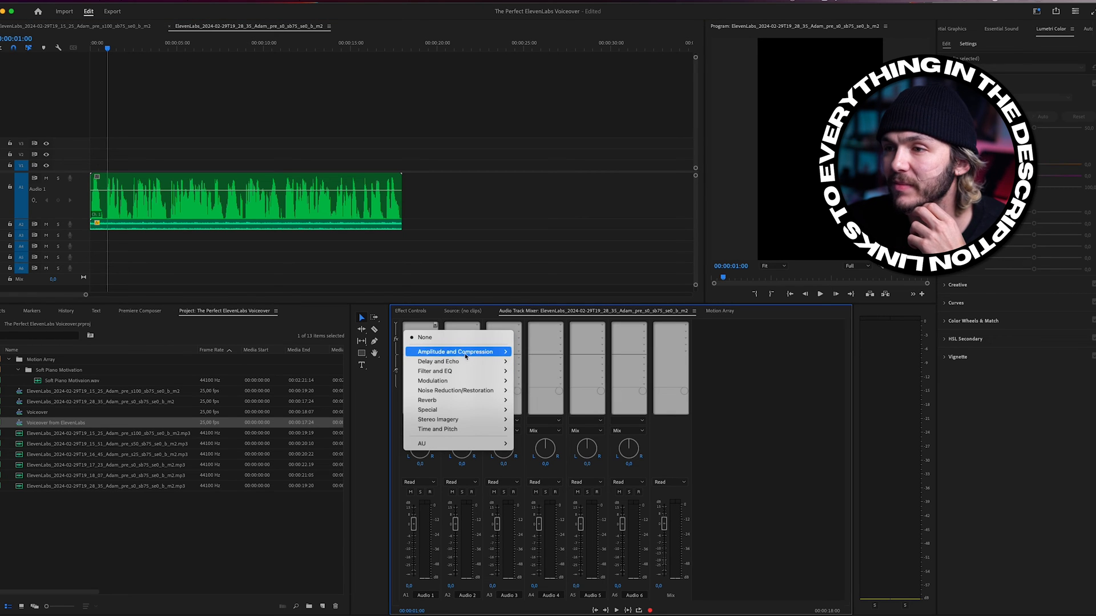
mouse_move(435, 371)
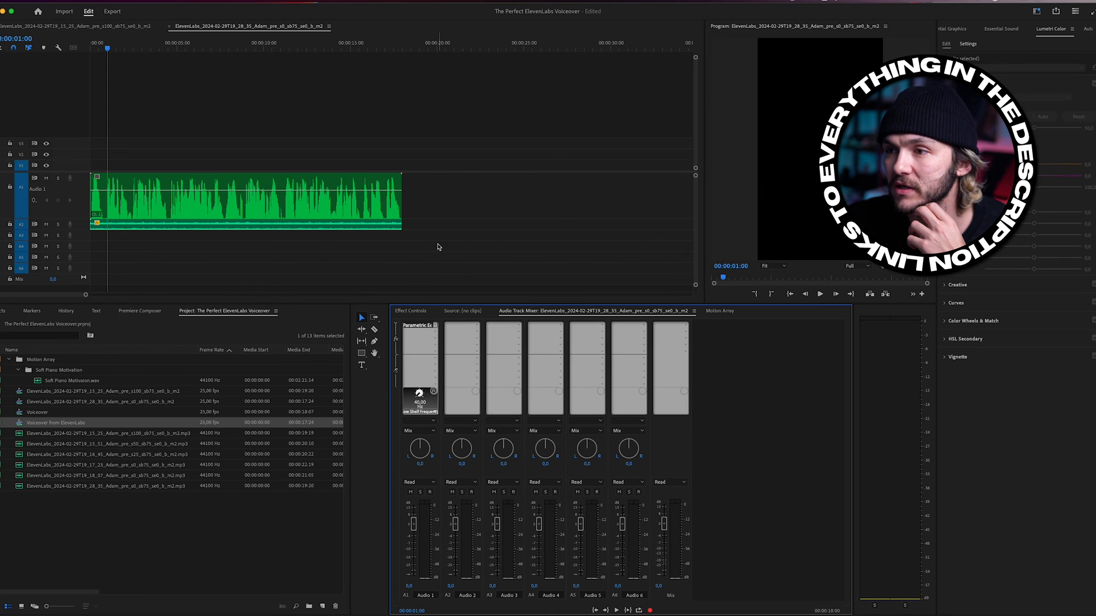
Boost the Parametric Equalizer's lowest band about 6.5 dB near 58 Hz.
left_click(419, 398)
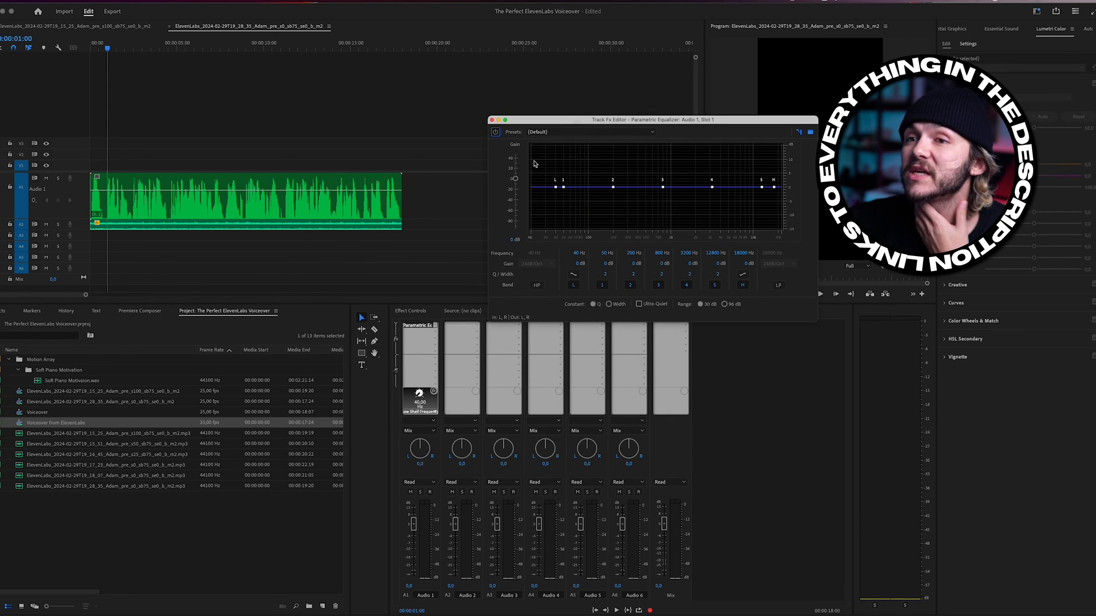
mouse_move(561, 173)
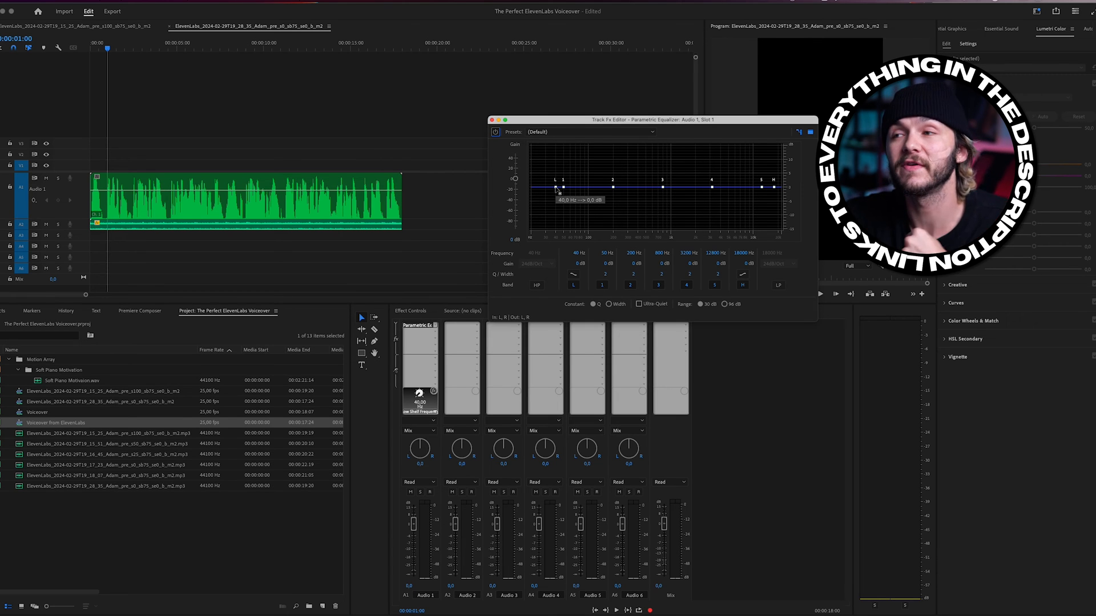
left_click_drag(557, 189, 558, 168)
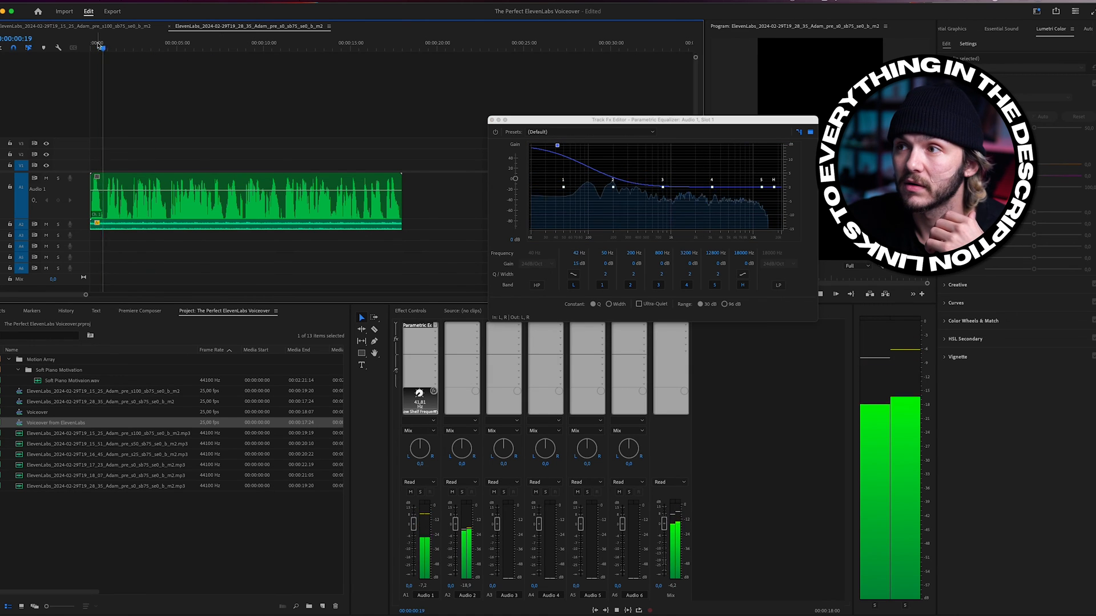
left_click_drag(563, 144, 556, 209)
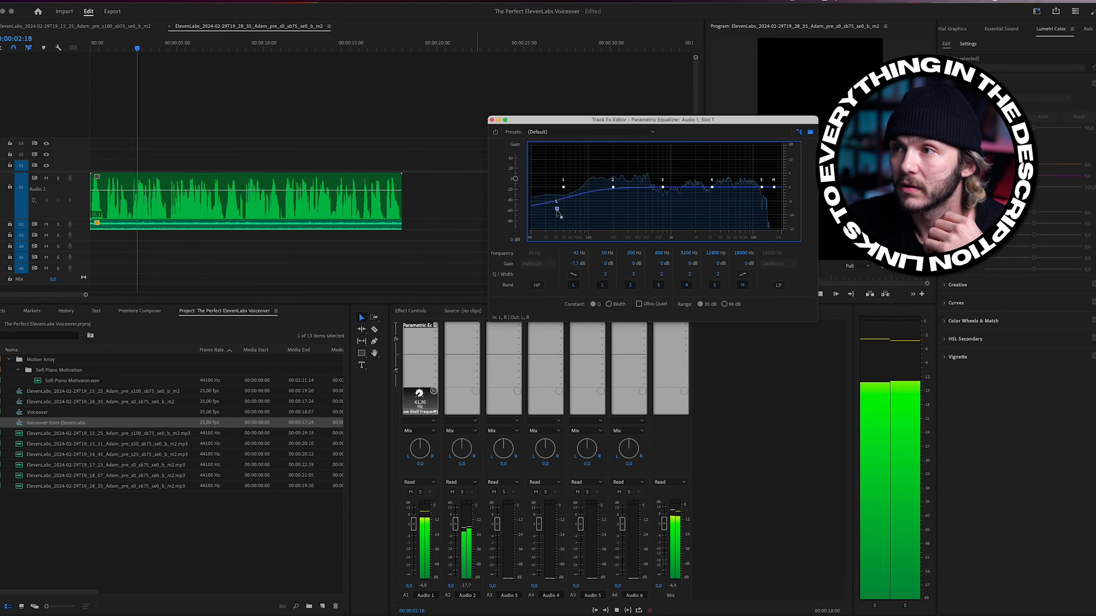
left_click_drag(558, 210, 557, 141)
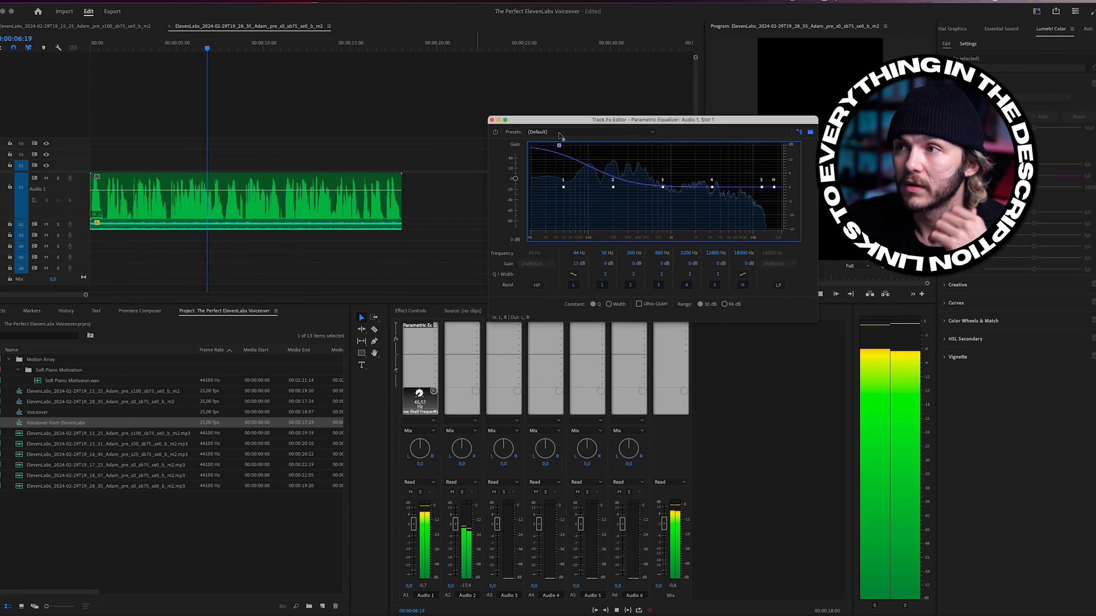
left_click_drag(560, 143, 559, 168)
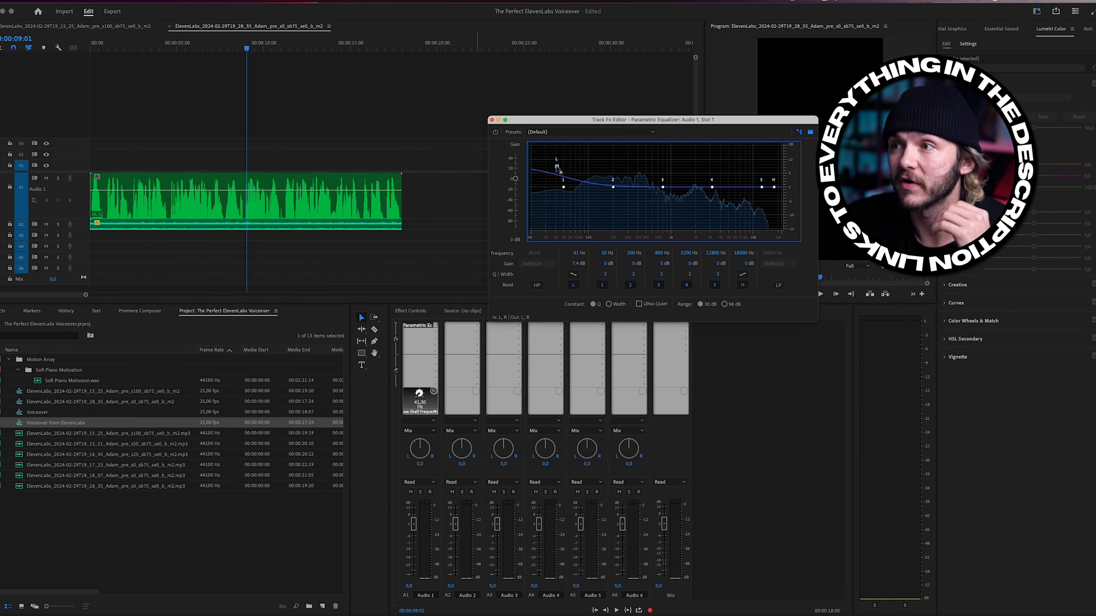
left_click_drag(553, 165, 570, 171)
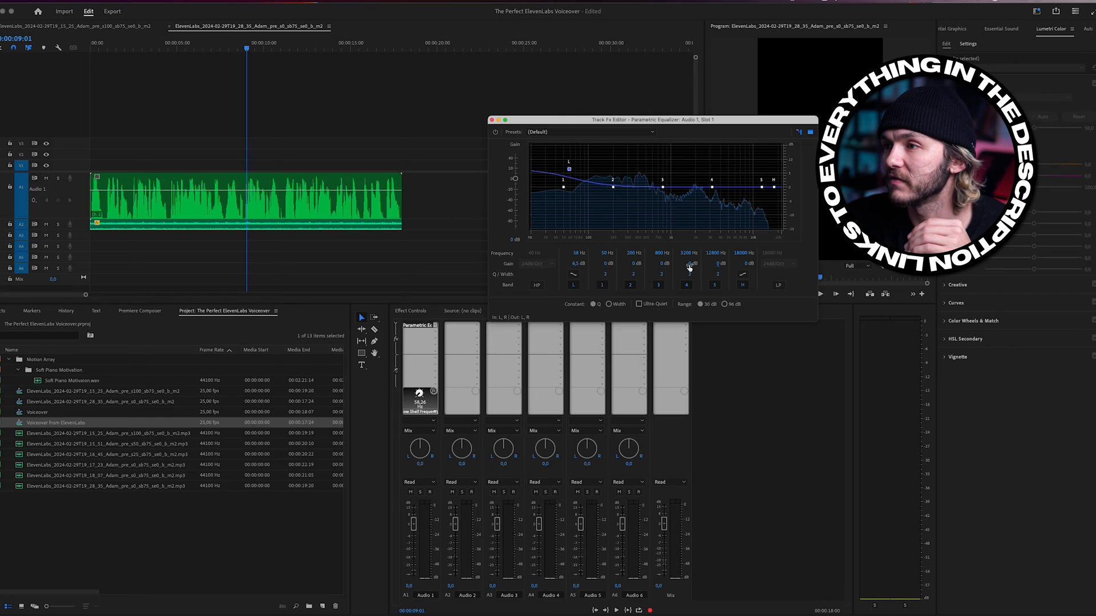
Add a narrow +8 dB EQ boost near 2443 Hz and close the Track Fx Editor.
left_click_drag(710, 186, 711, 149)
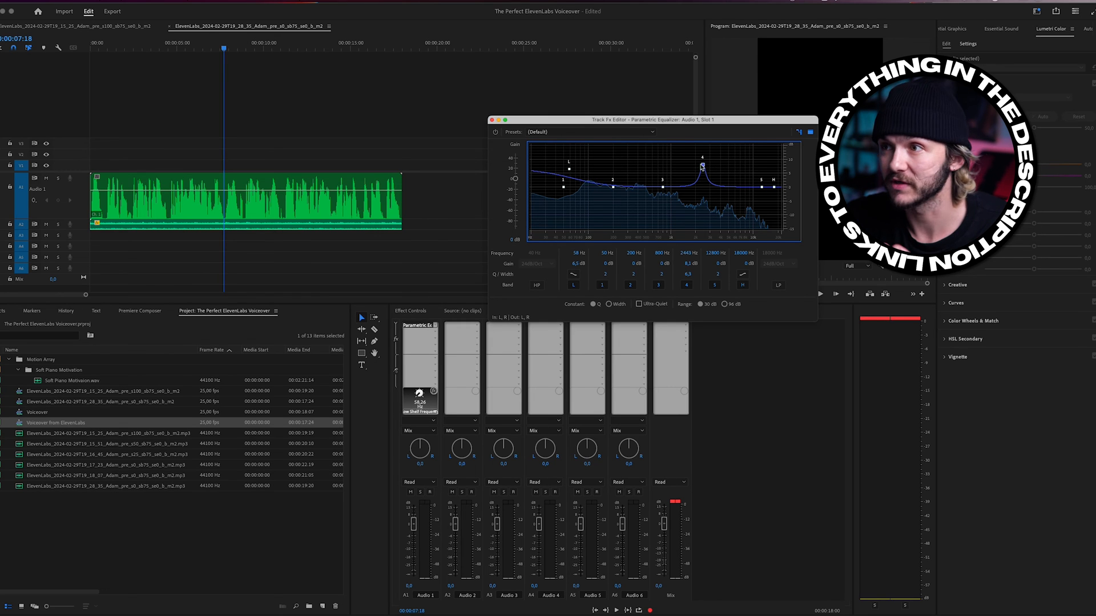
left_click_drag(573, 163, 613, 229)
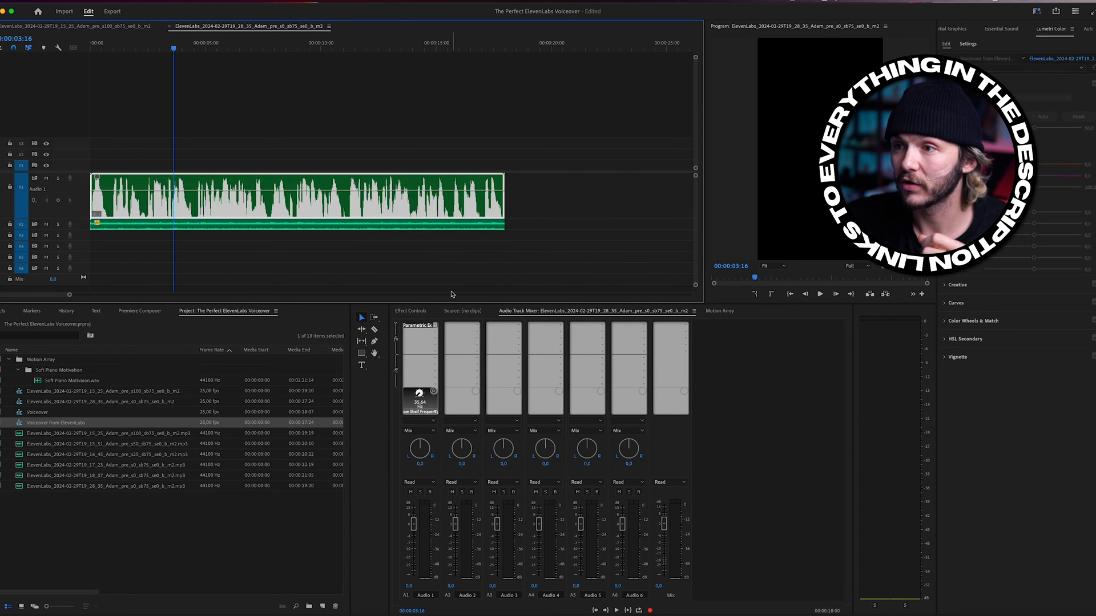
Apply the Pitch Shifter effect to the nested voiceover clip and open its settings.
left_click(411, 311)
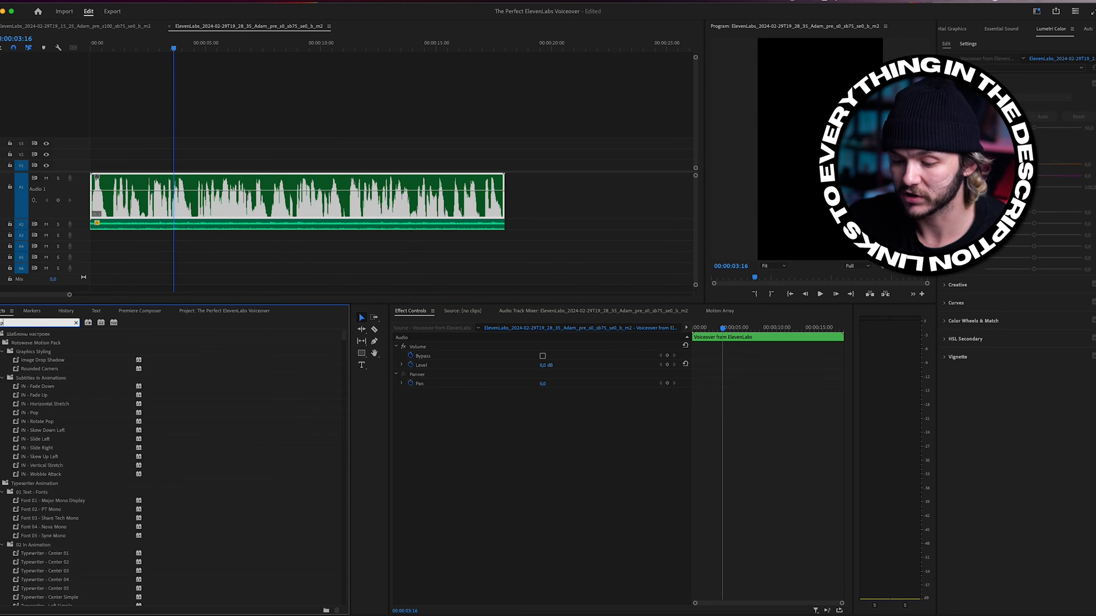
type("pitch")
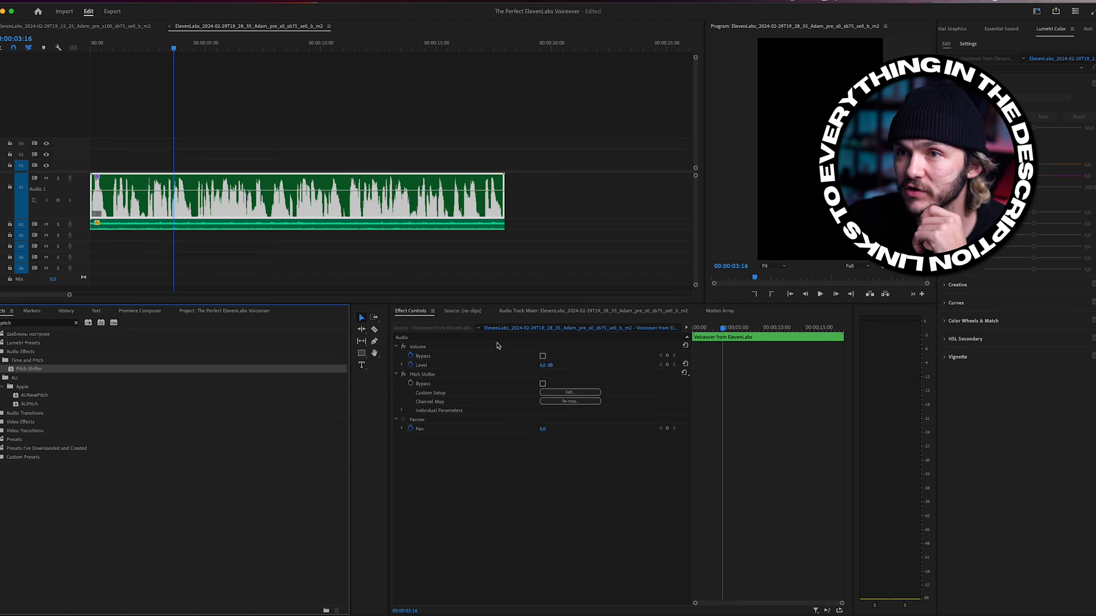
left_click(569, 392)
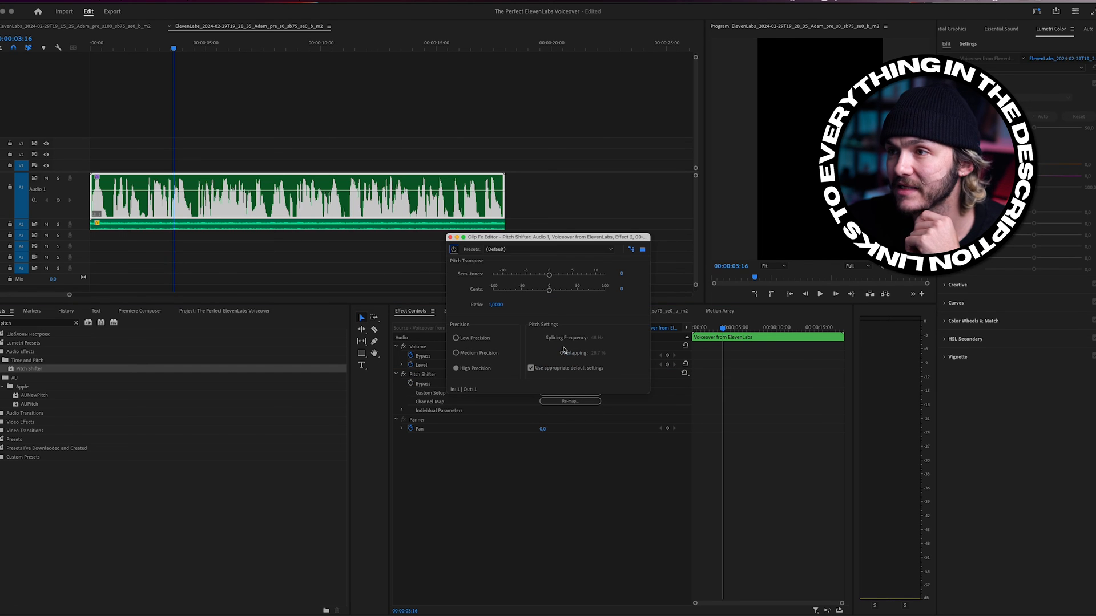
left_click_drag(539, 237, 664, 118)
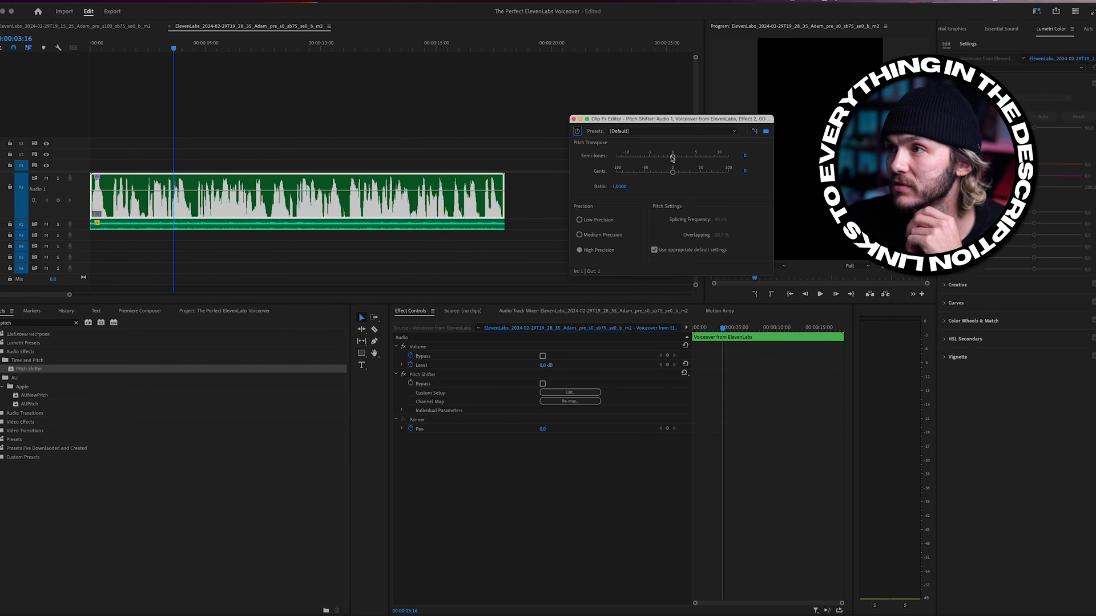
Tune Pitch Shifter Semitones and Cents to lower the voice a couple of semitones.
left_click_drag(673, 155, 669, 156)
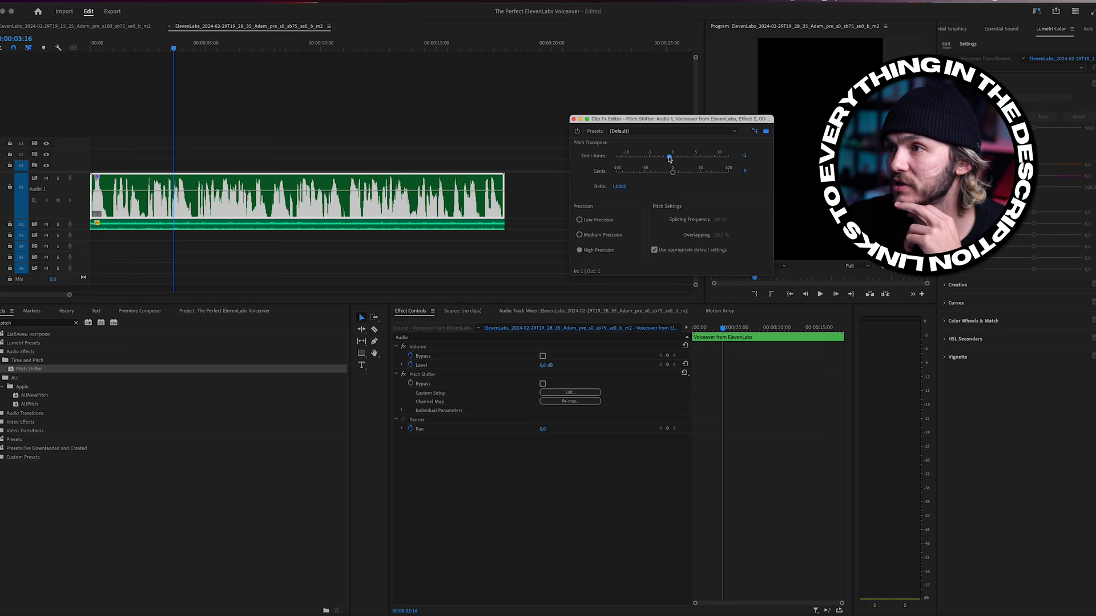
left_click_drag(673, 173, 644, 172)
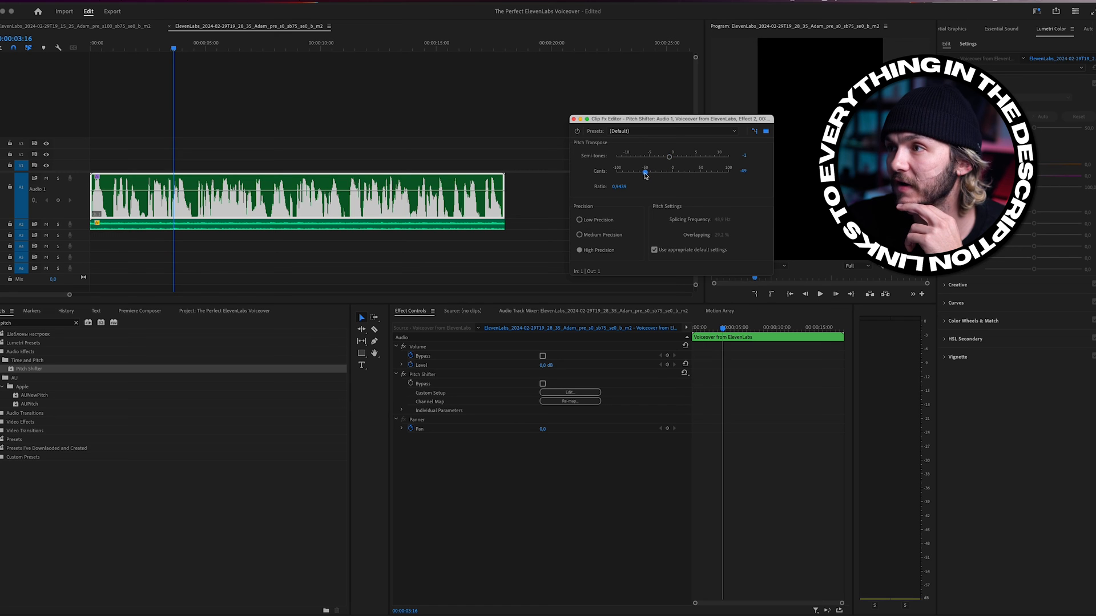
left_click_drag(644, 173, 644, 172)
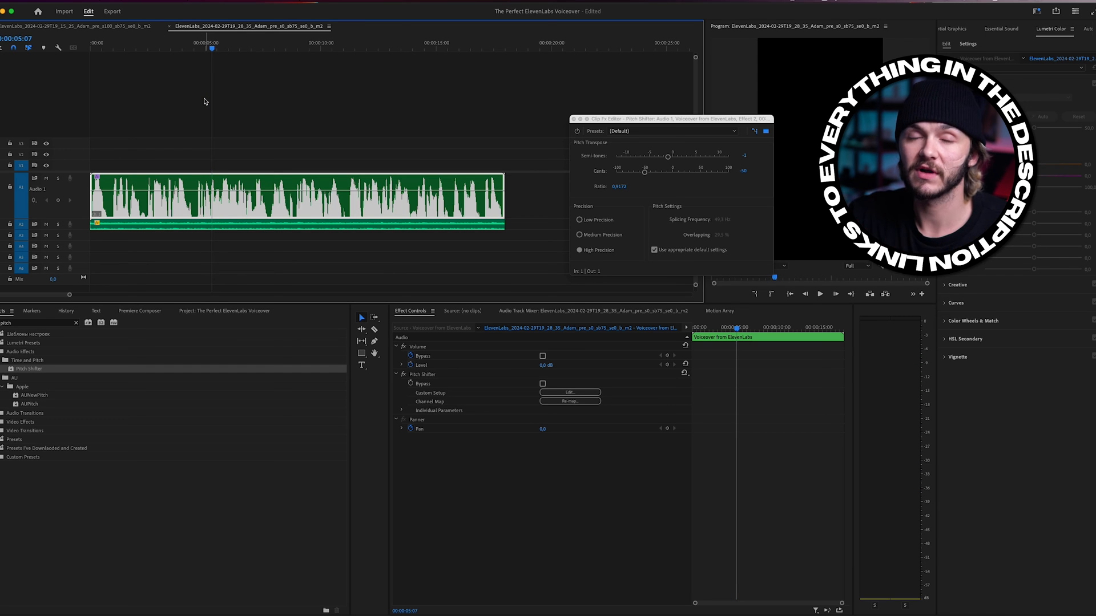
mouse_move(716, 149)
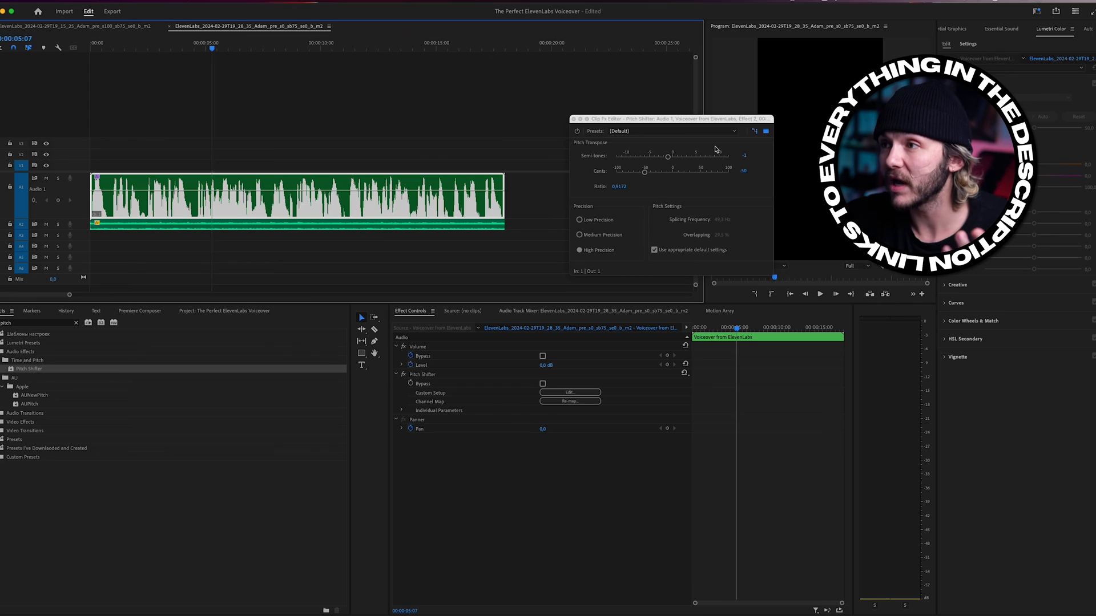
left_click_drag(667, 155, 615, 155)
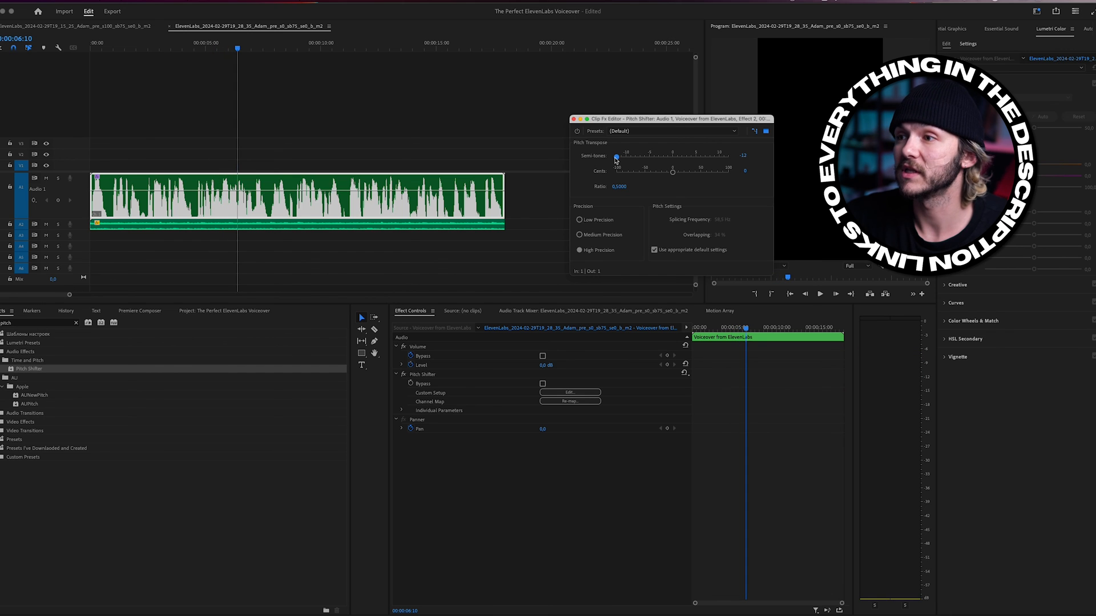
left_click_drag(616, 158, 705, 158)
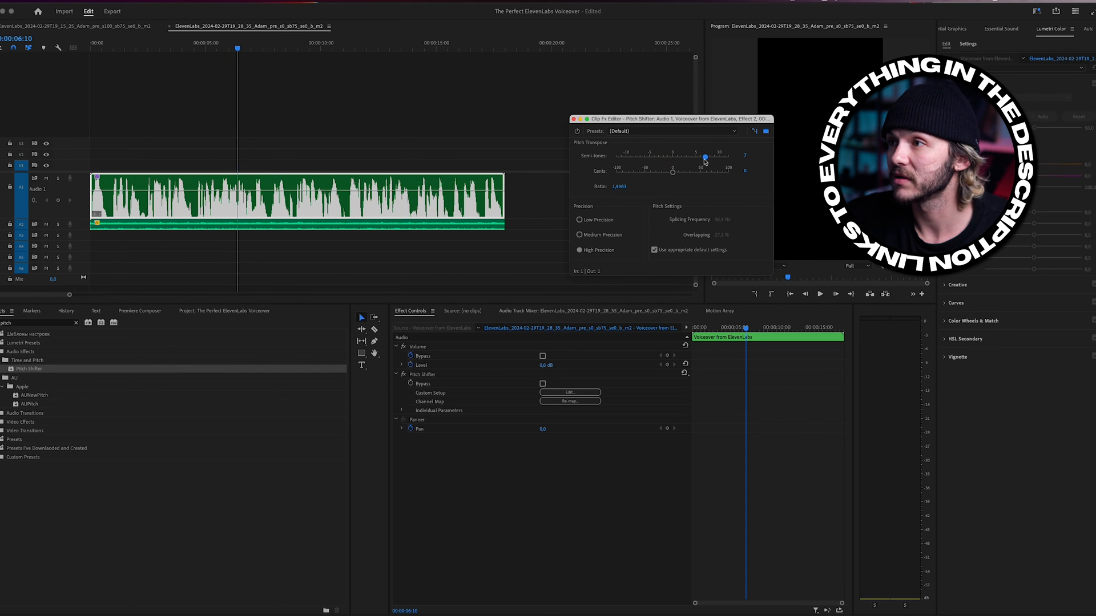
left_click_drag(705, 161, 668, 161)
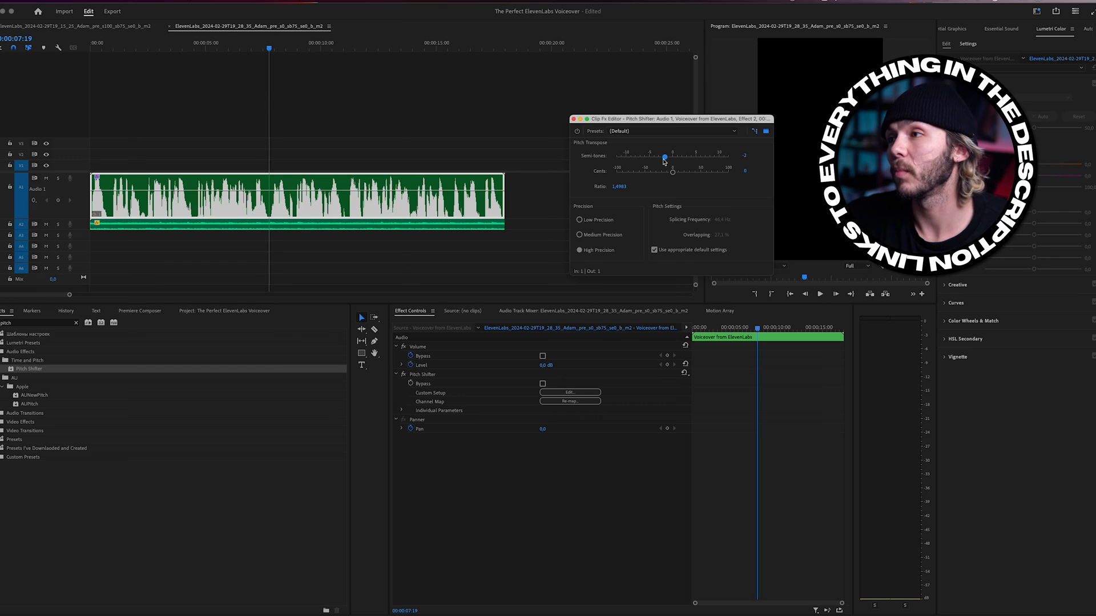
left_click_drag(664, 173, 636, 172)
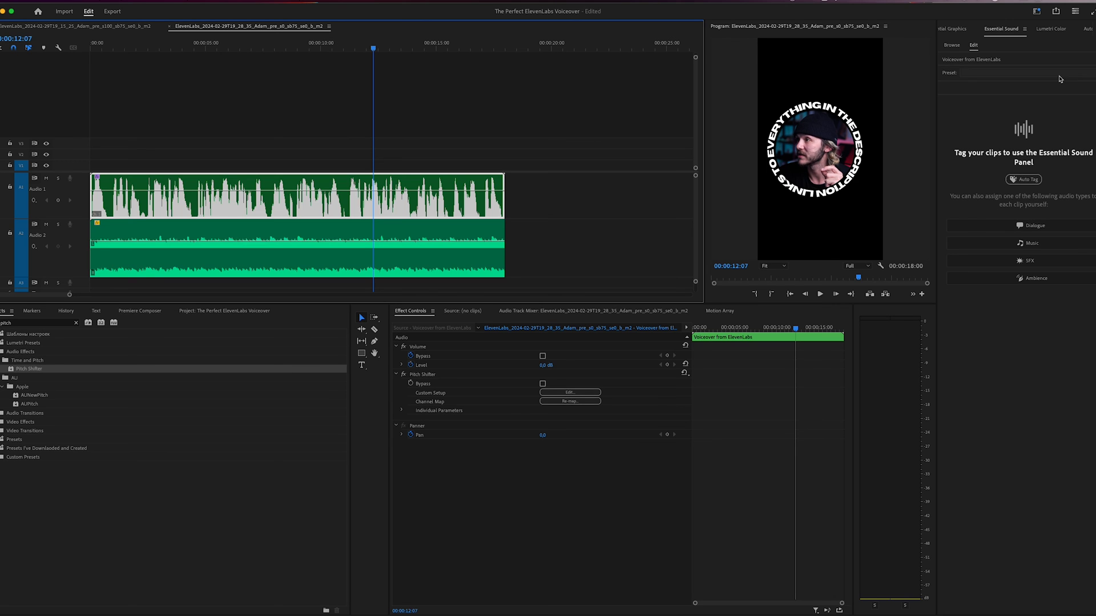
Tag the voiceover as Dialogue, apply Enhance Speech, and add a subtle Church reverb.
left_click(1032, 225)
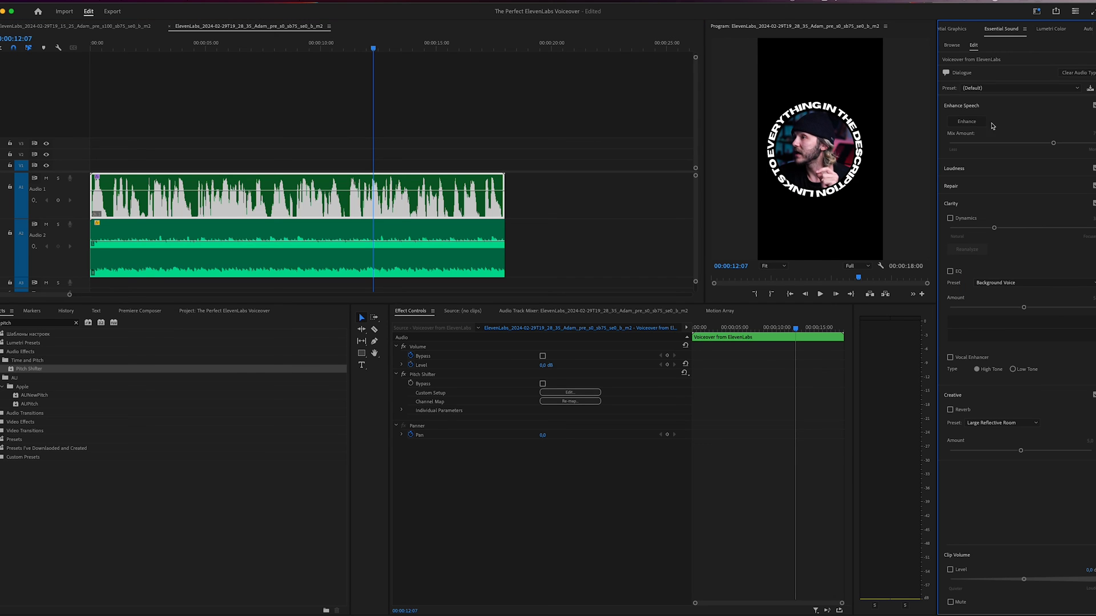
left_click(966, 121)
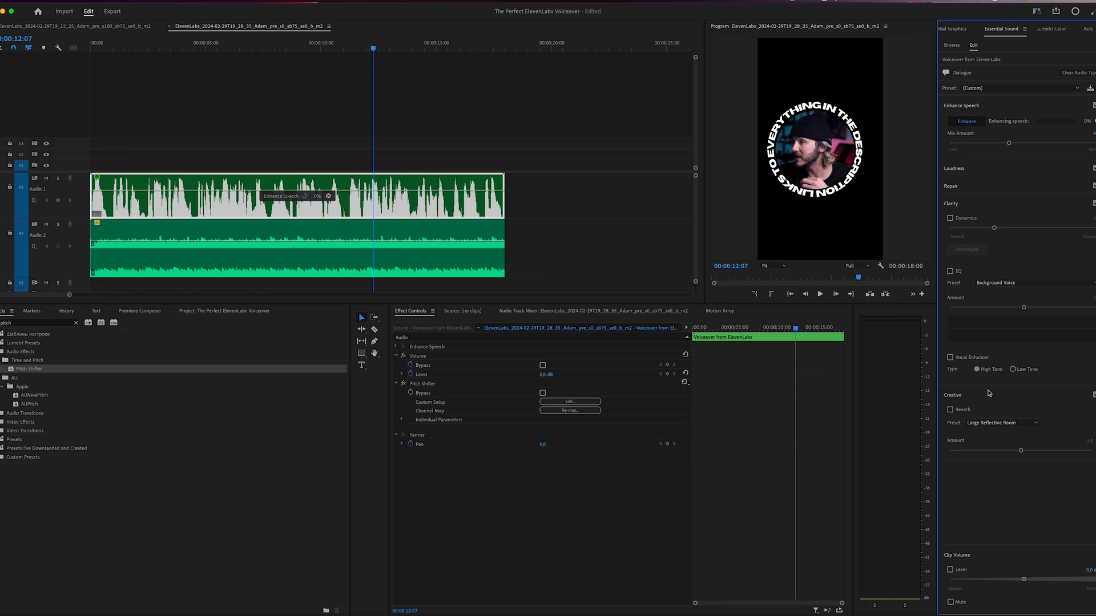
mouse_move(950, 410)
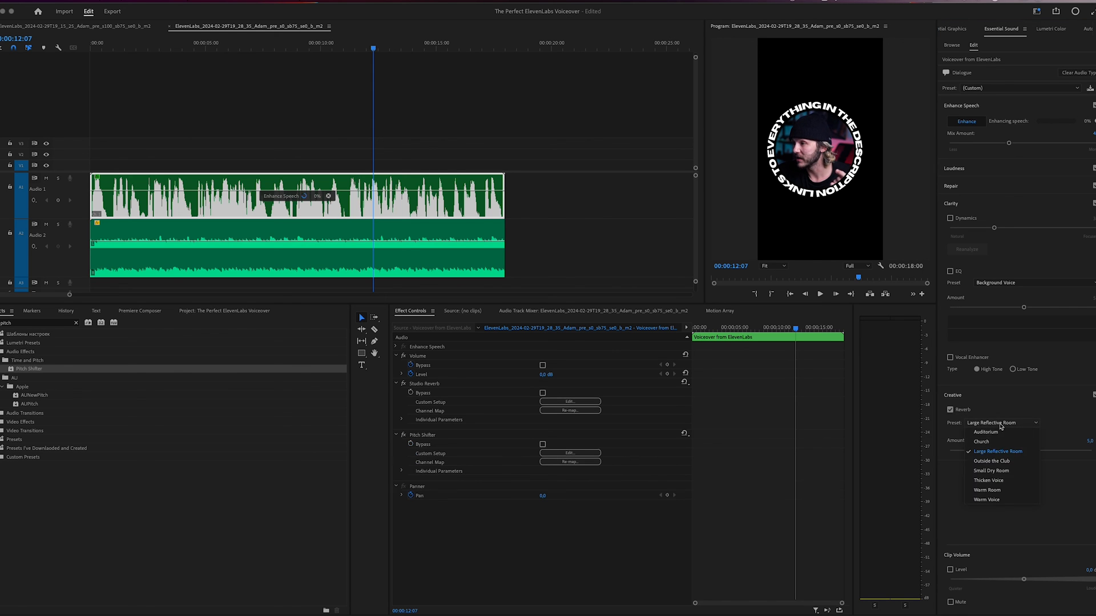
left_click(980, 441)
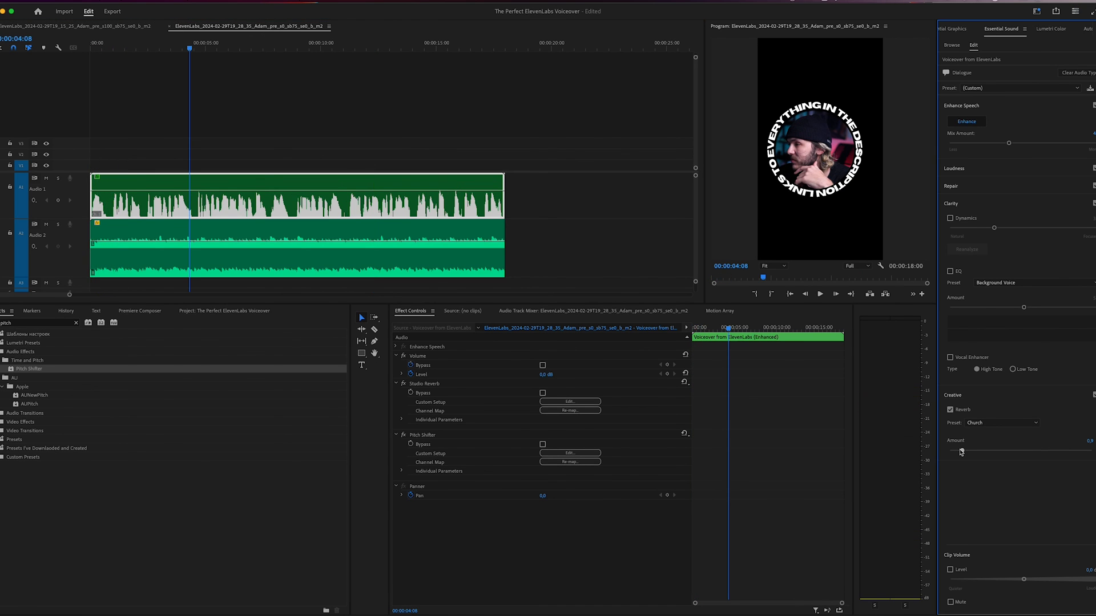
left_click(819, 293)
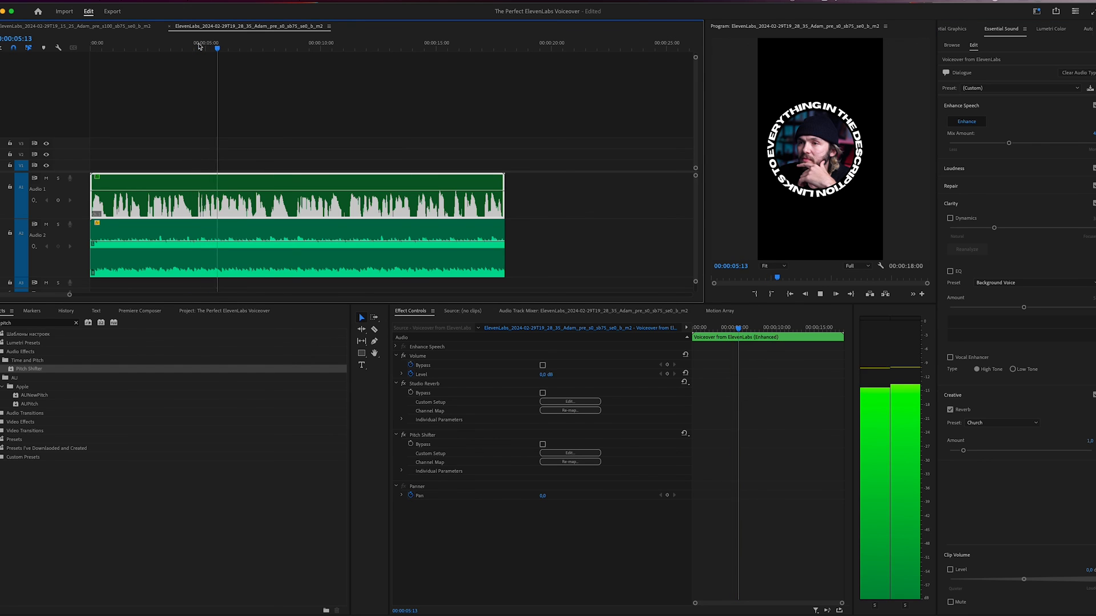